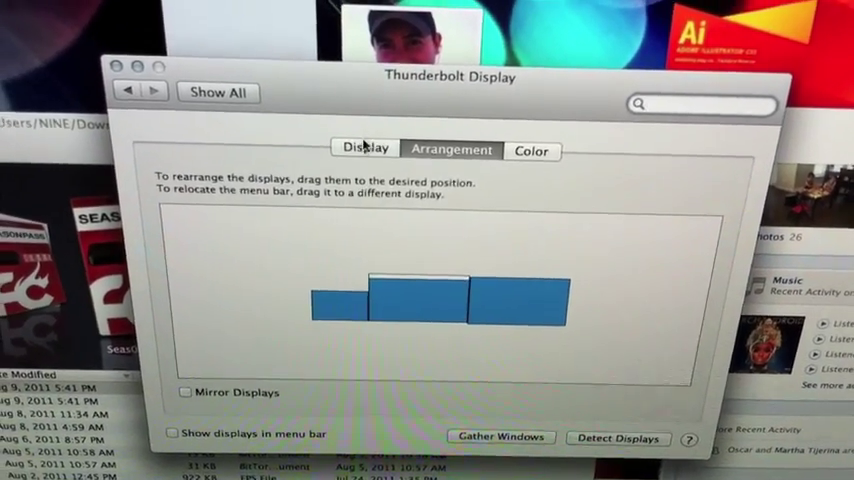
# Review the Thunderbolt Display's 2560×1440 resolution and brightness, then return to the System Preferences overview
pyautogui.click(364, 148)
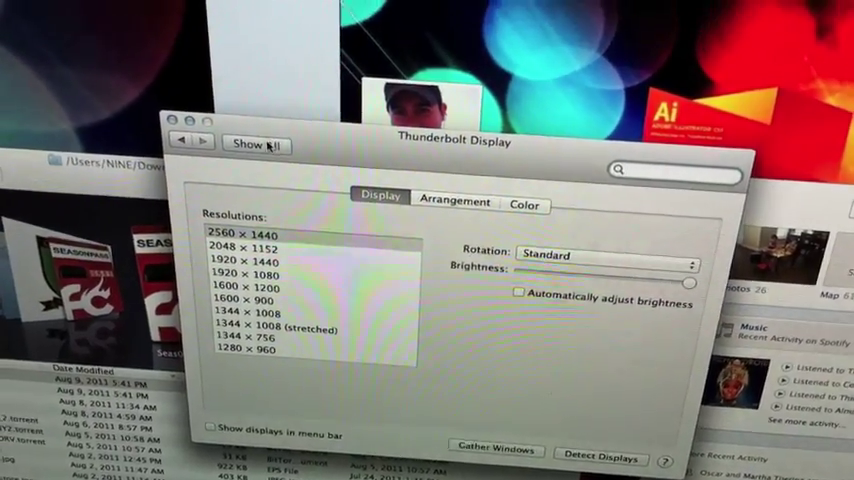
pyautogui.click(256, 144)
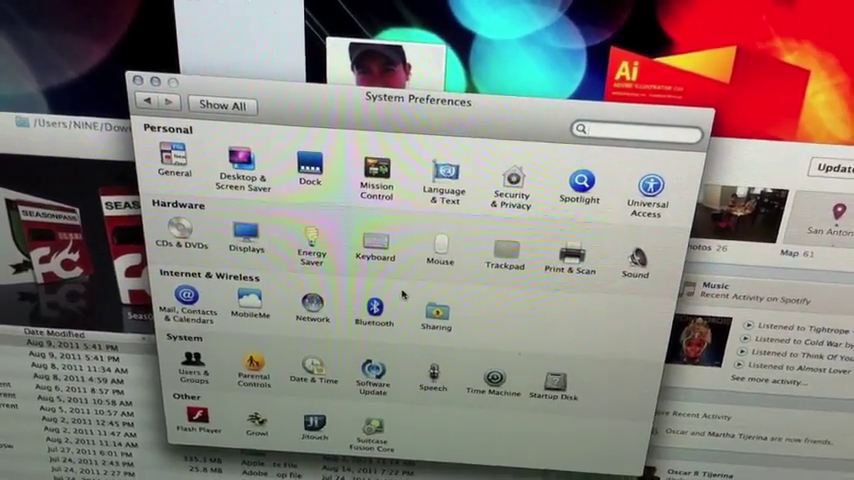